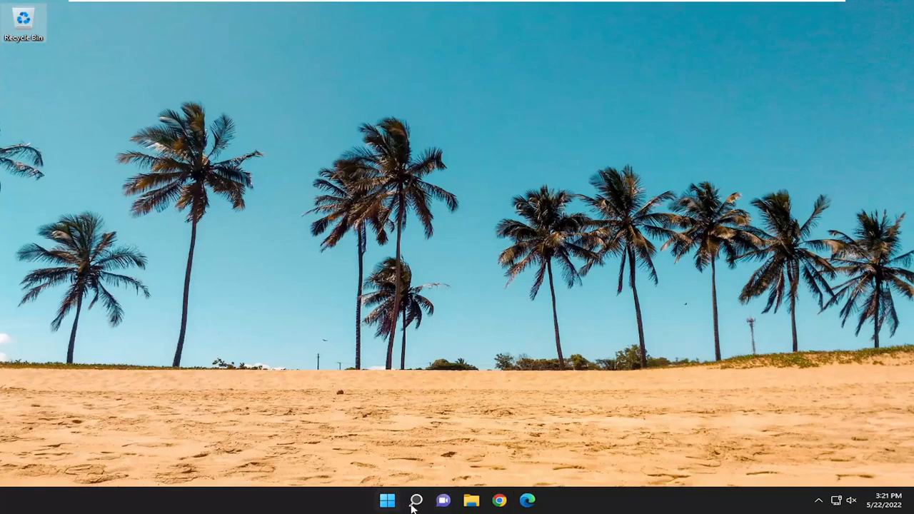
# Step: Search 'apps and features' and open the Apps & features settings page
pyautogui.write('apps and features')
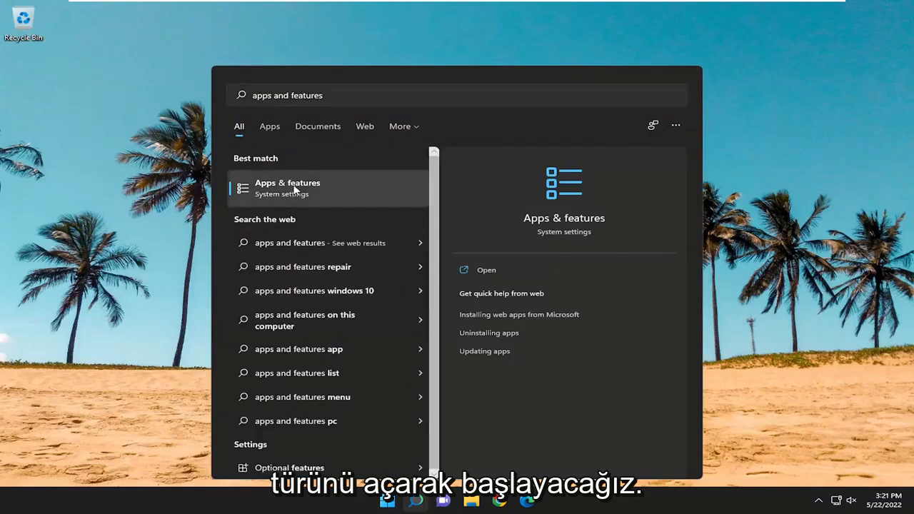
pyautogui.click(287, 188)
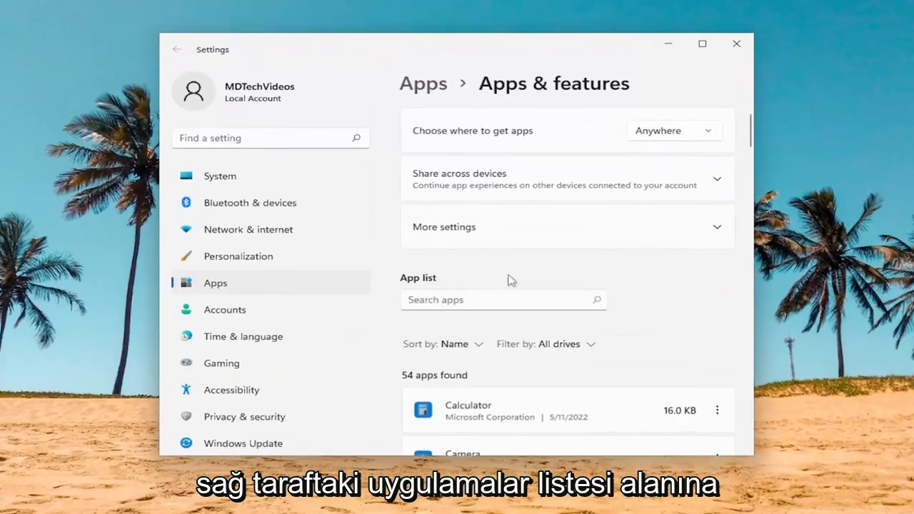
# Step: Filter the app list to 'snipping tool' and open its Advanced options
pyautogui.write('snipping tool')
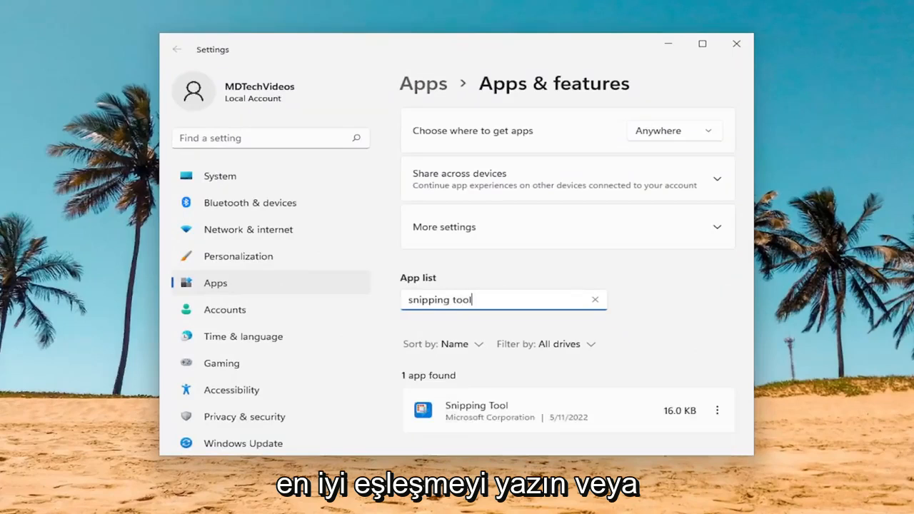
pyautogui.scroll(-3)
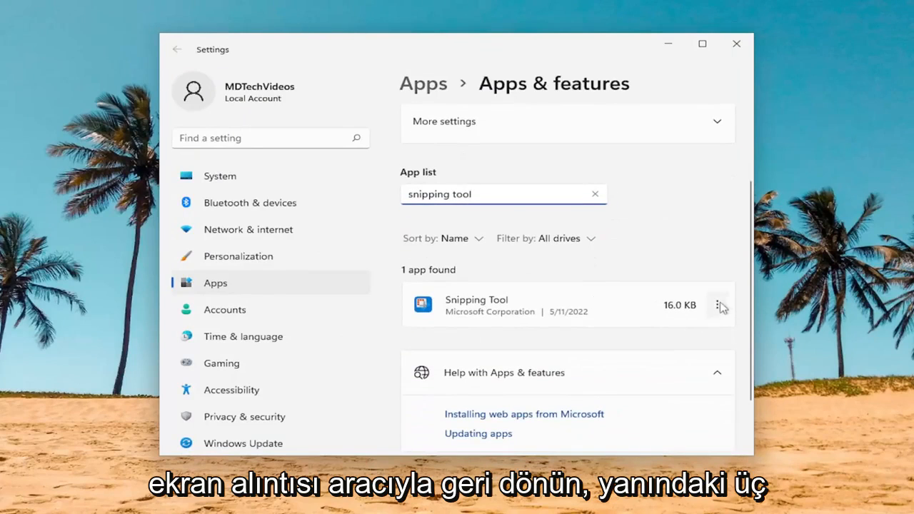
pyautogui.click(716, 304)
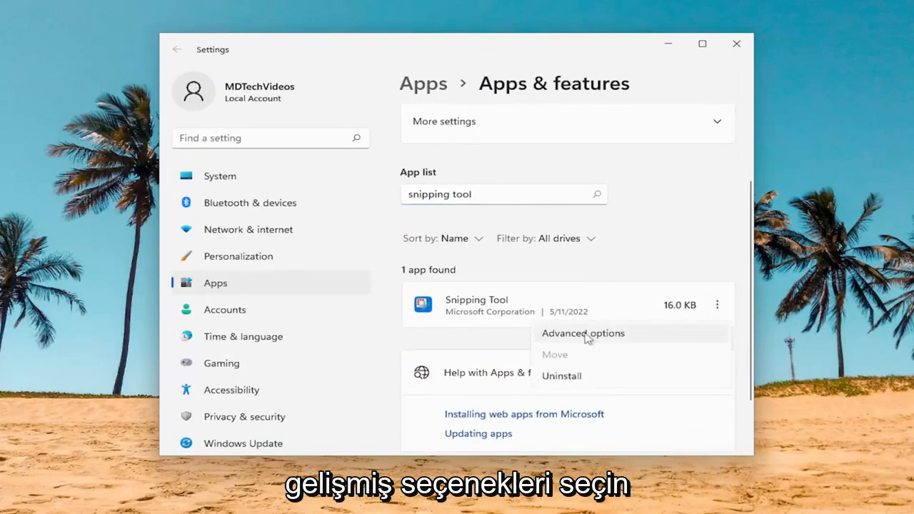
pyautogui.click(582, 333)
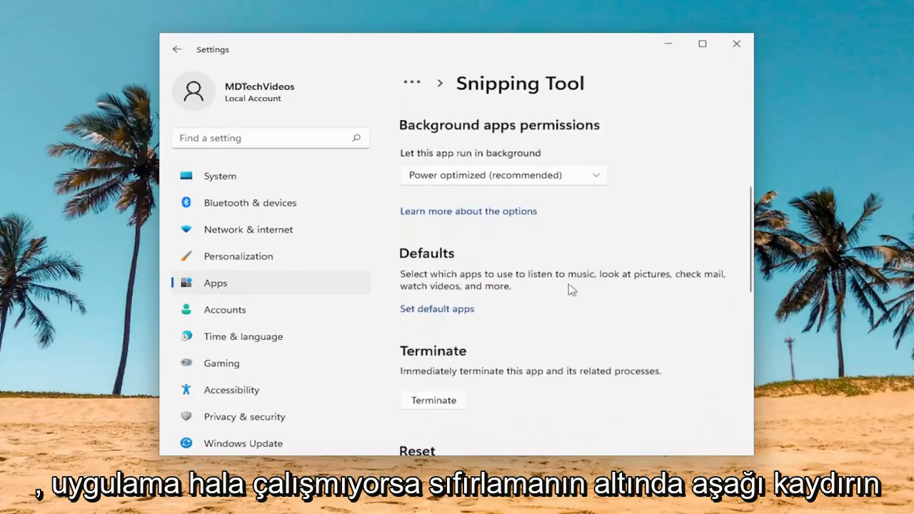
# Step: Start resetting Snipping Tool from the Reset section of its advanced options
pyautogui.scroll(-3)
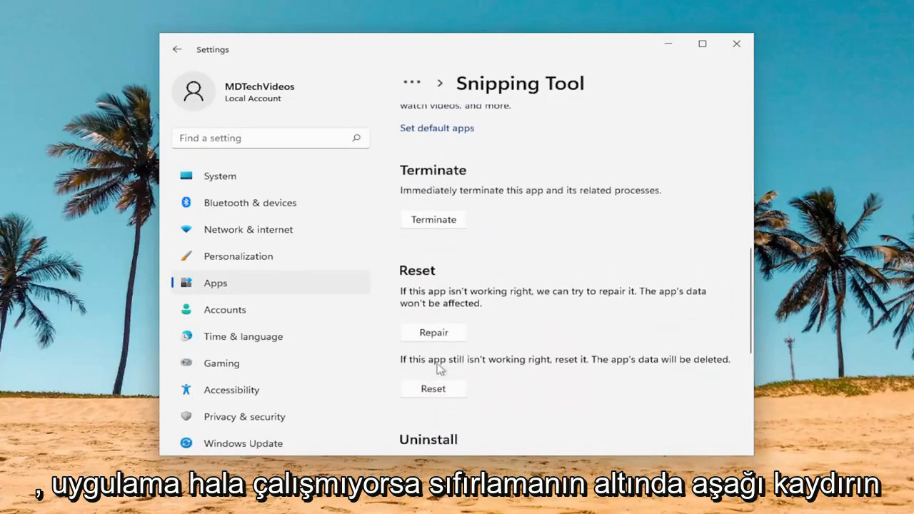
pyautogui.moveTo(621, 364)
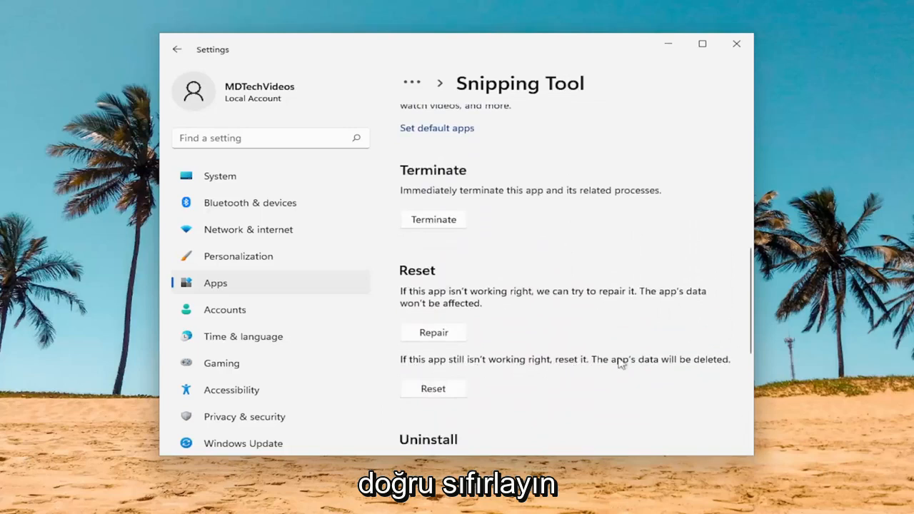
pyautogui.click(433, 388)
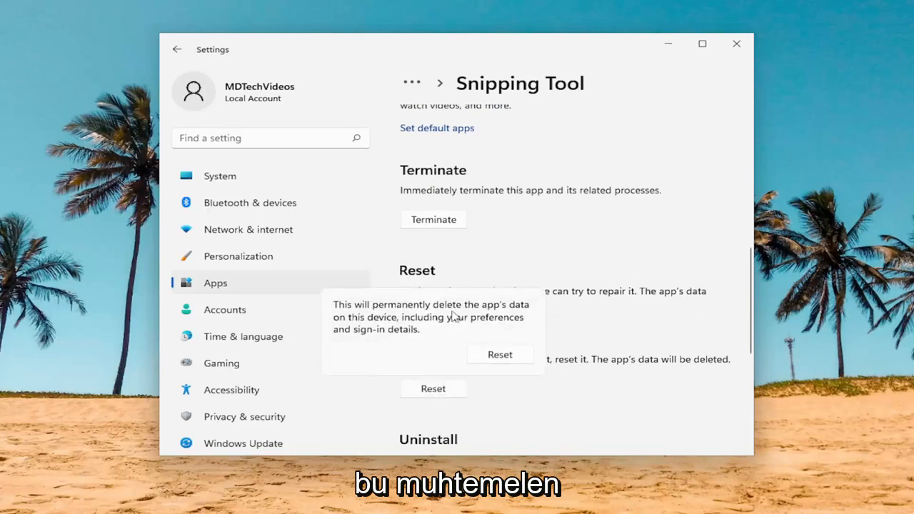
pyautogui.moveTo(495, 328)
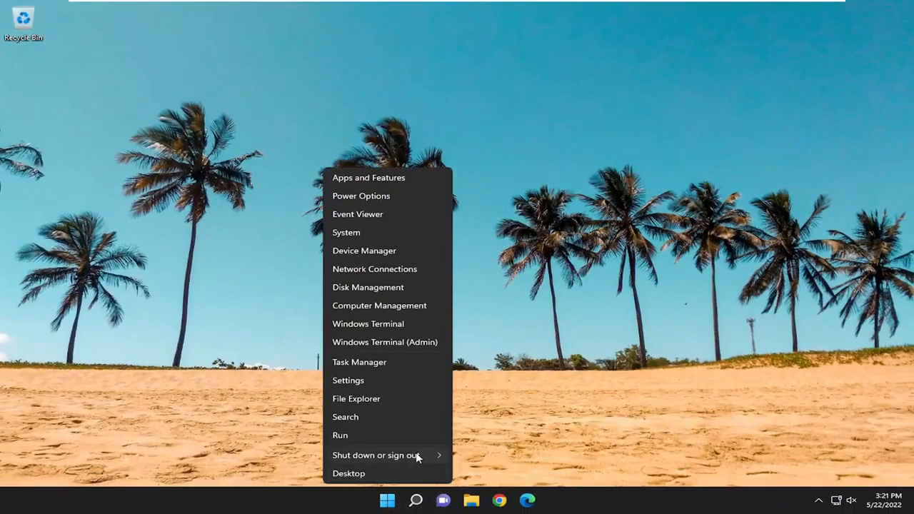
# Step: Bring up the shut down options and restart the PC
pyautogui.click(376, 455)
pyautogui.write('sni')
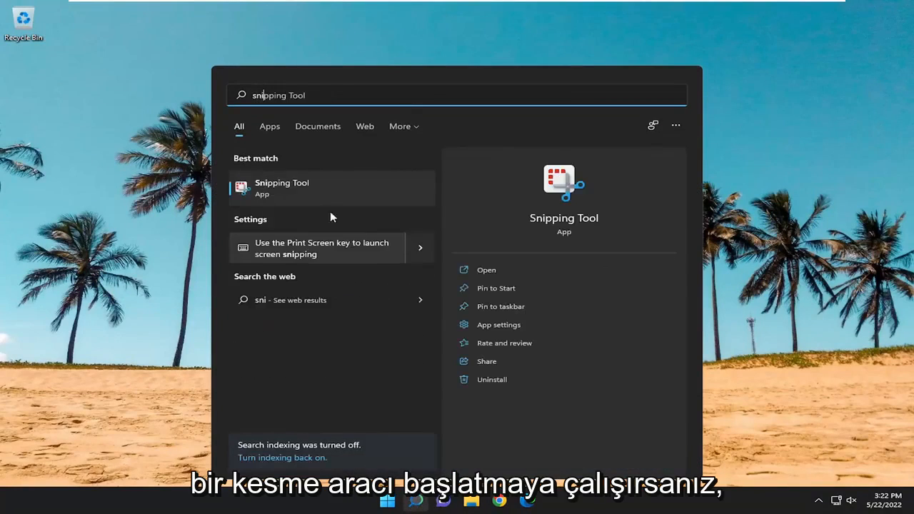
# Step: Launch Snipping Tool from the search results, then close its window
pyautogui.click(282, 188)
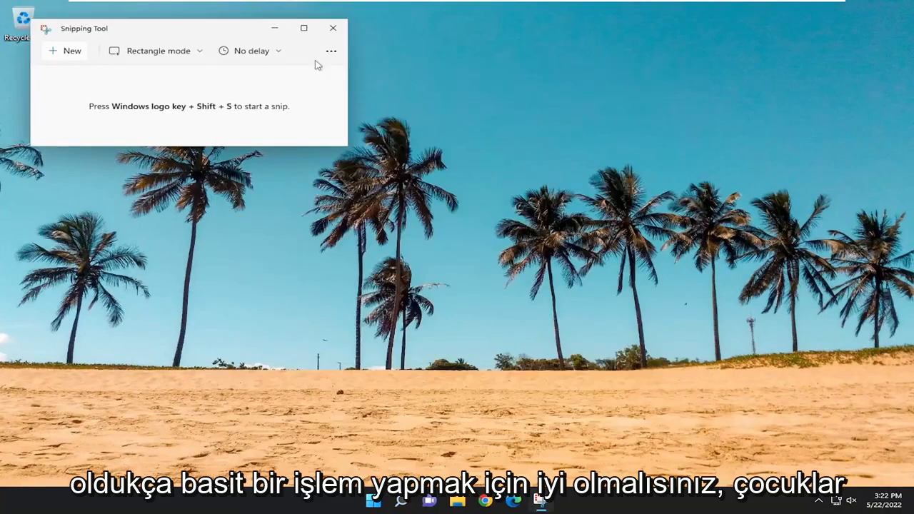
pyautogui.click(332, 27)
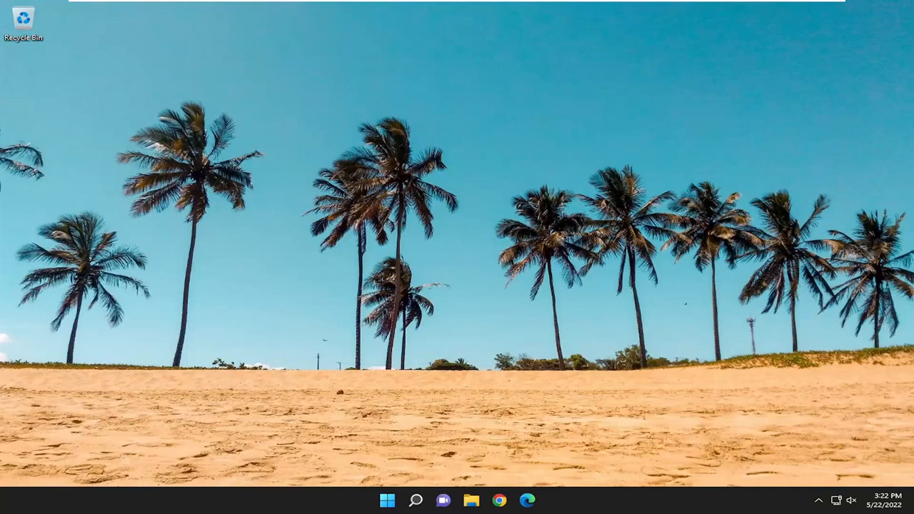